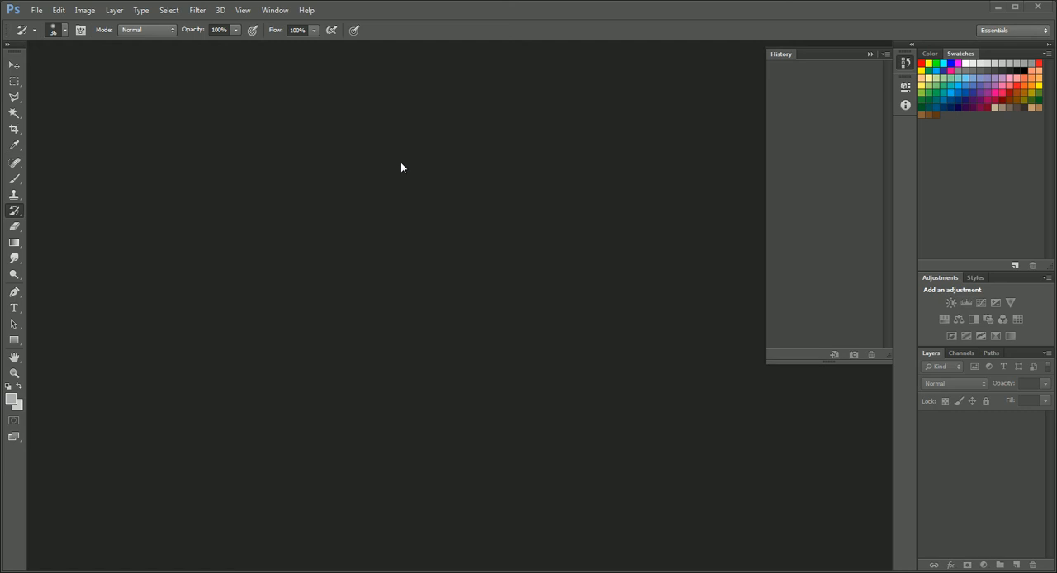
pyautogui.moveTo(90, 53)
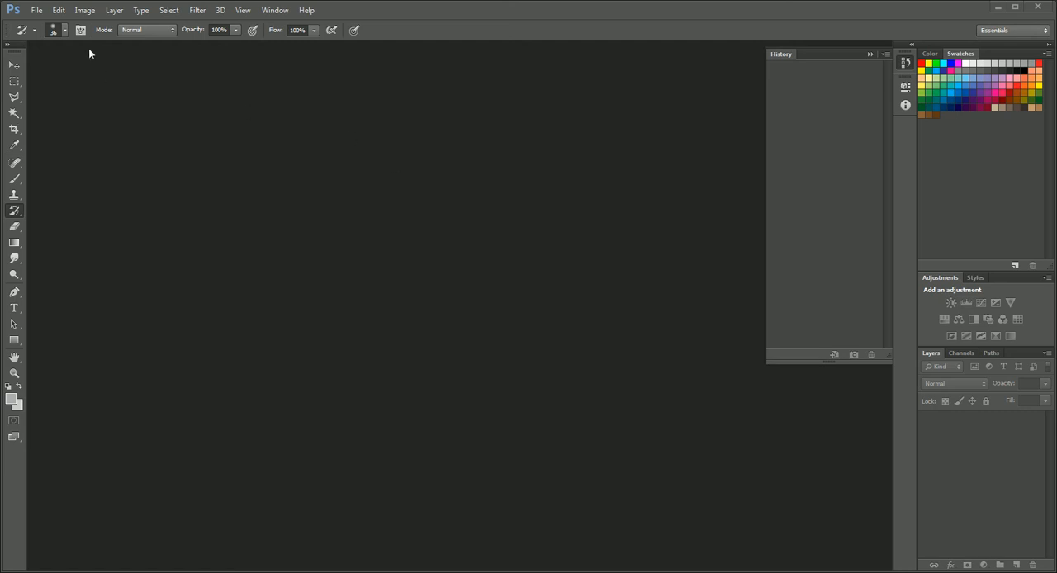
# Step: Open the scanned scratched photo 2013-08-03_15.JPG from the File menu
pyautogui.click(36, 10)
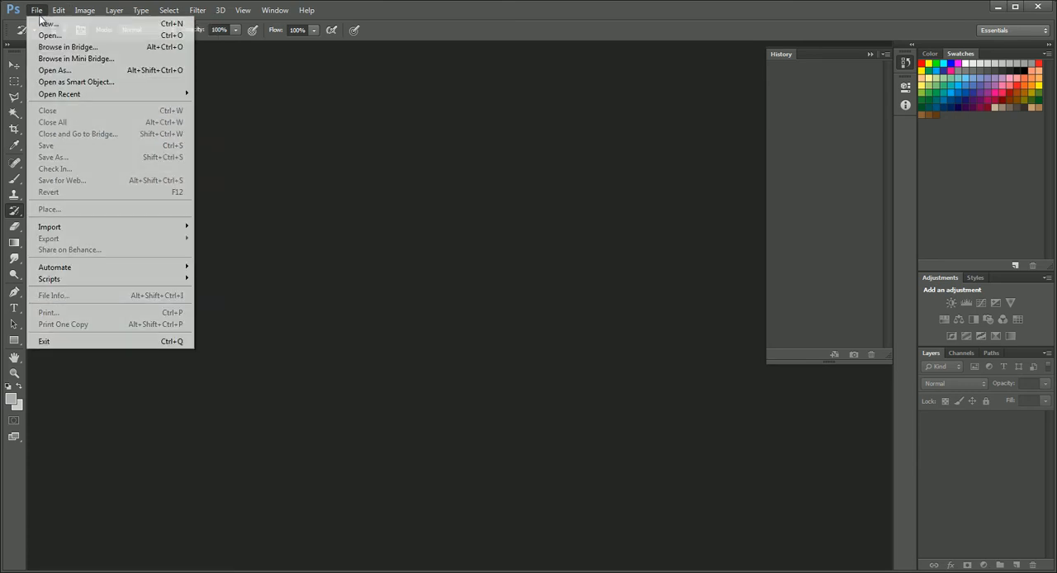
pyautogui.moveTo(59, 93)
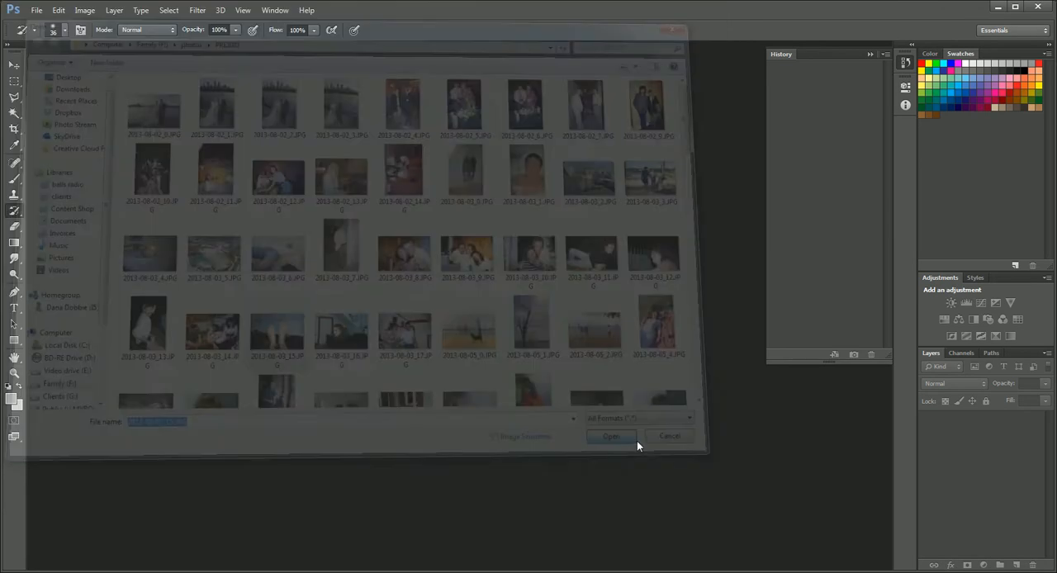
pyautogui.click(611, 436)
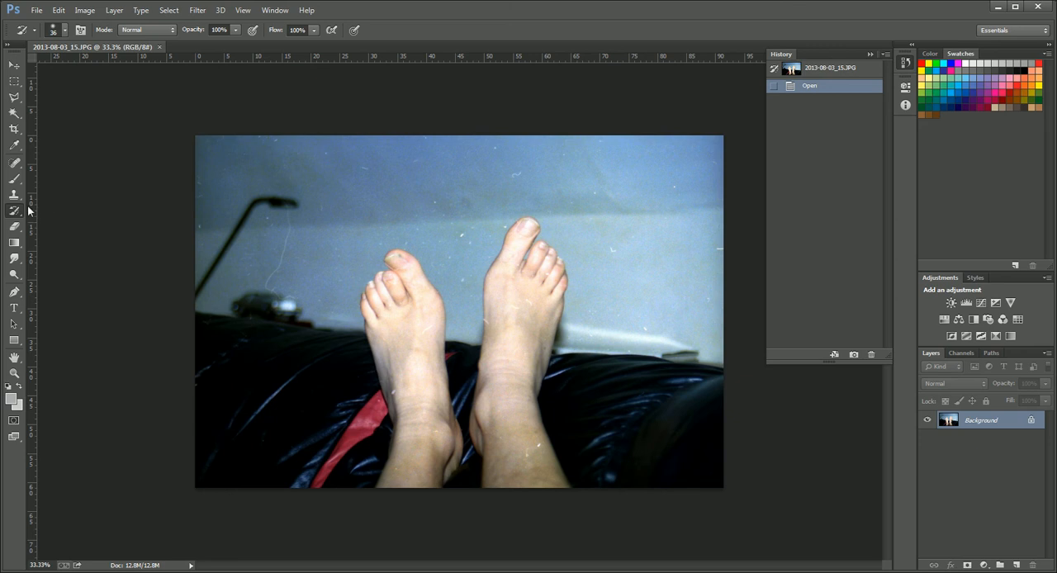
pyautogui.click(14, 195)
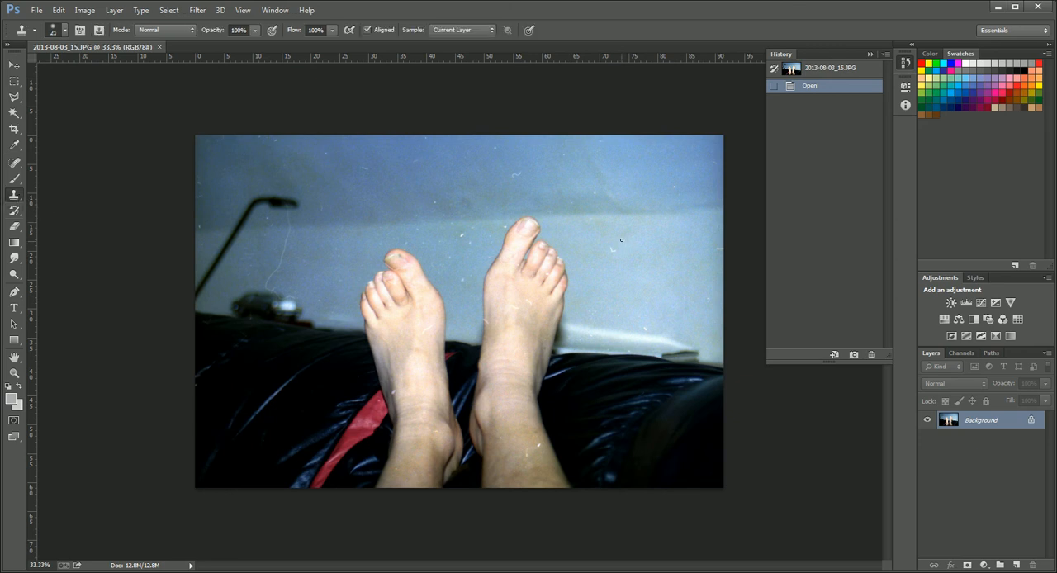
pyautogui.moveTo(619, 243)
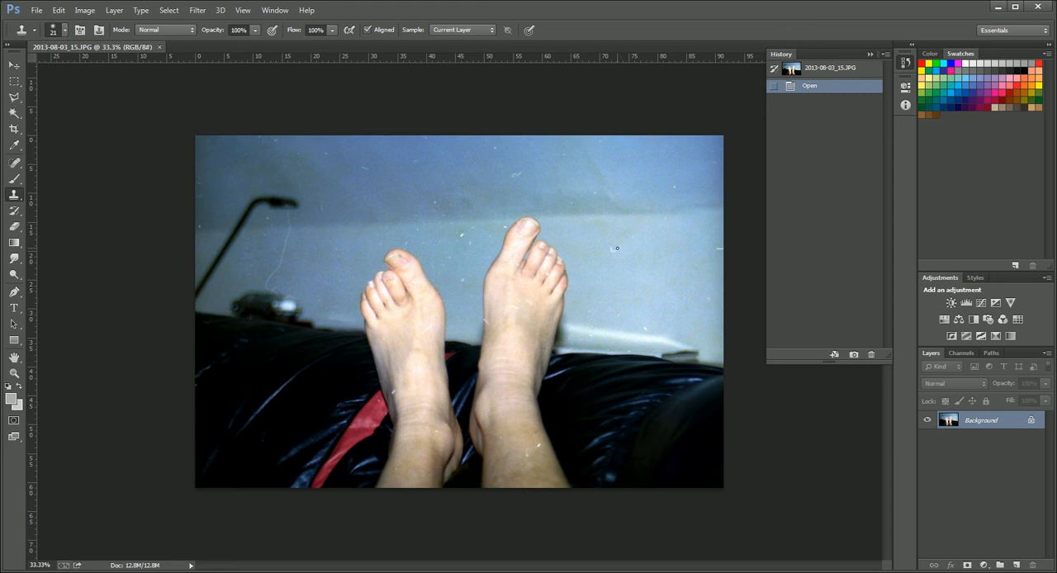
pyautogui.click(611, 251)
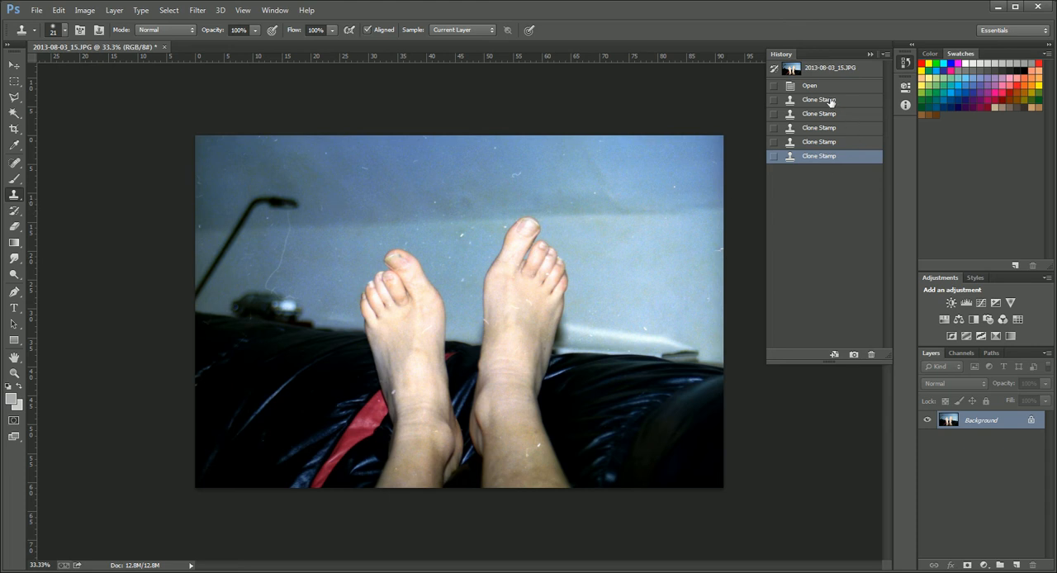
pyautogui.click(809, 85)
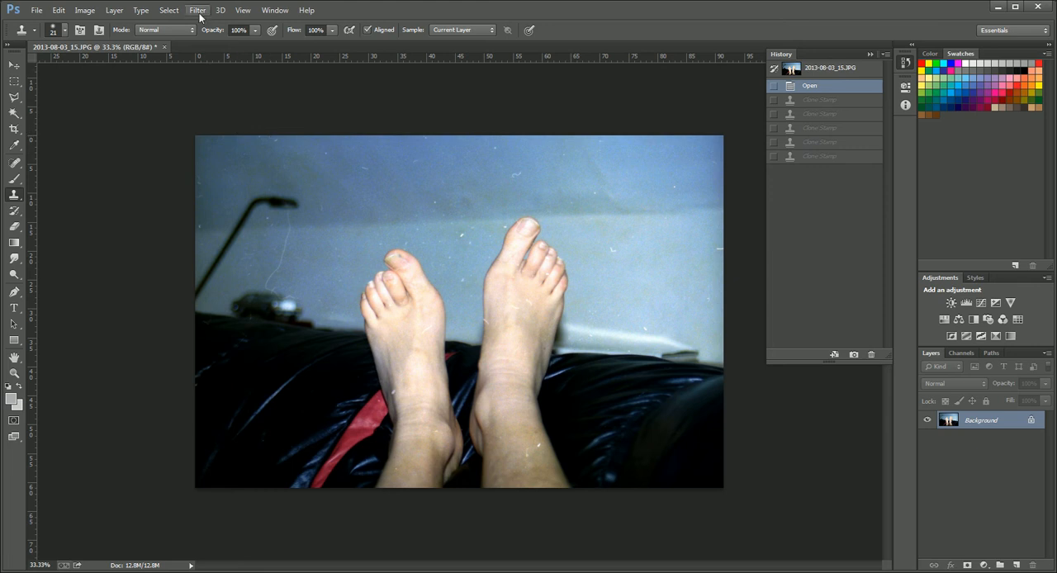
# Step: Duplicate the Background layer, select Background copy, and bring up Filter > Noise
pyautogui.click(196, 10)
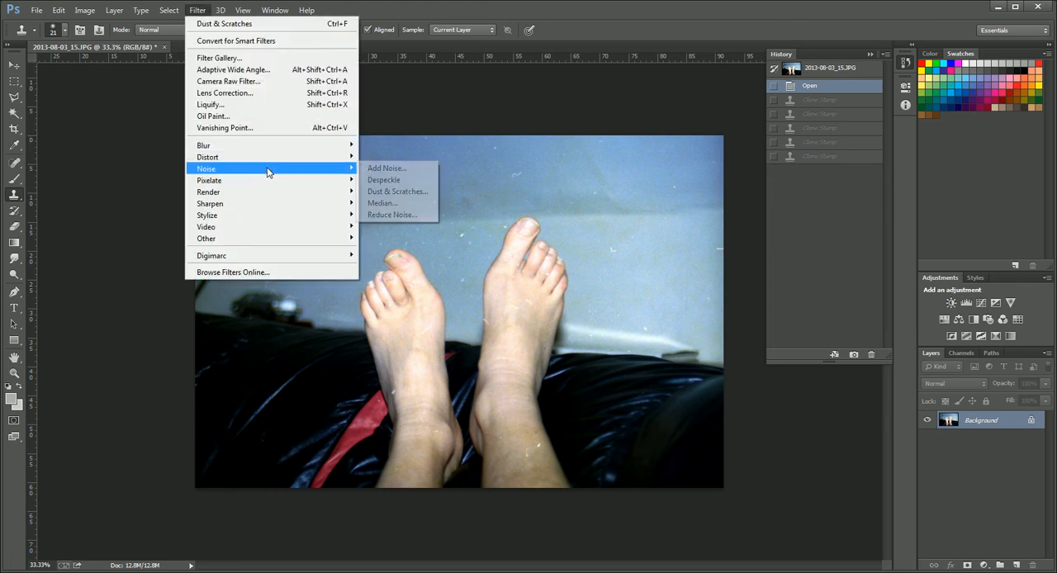
pyautogui.moveTo(396, 190)
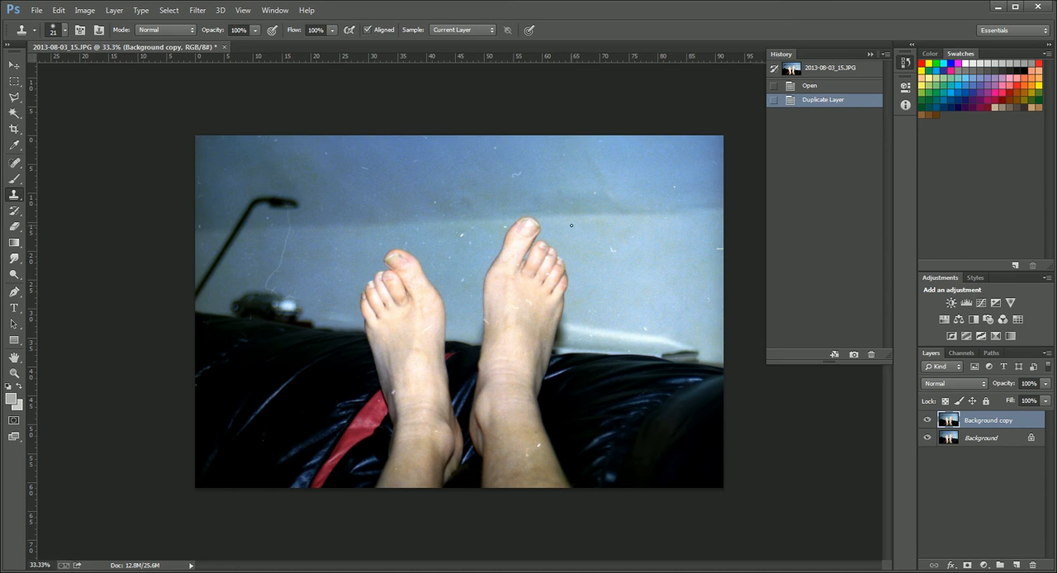
pyautogui.moveTo(518, 182)
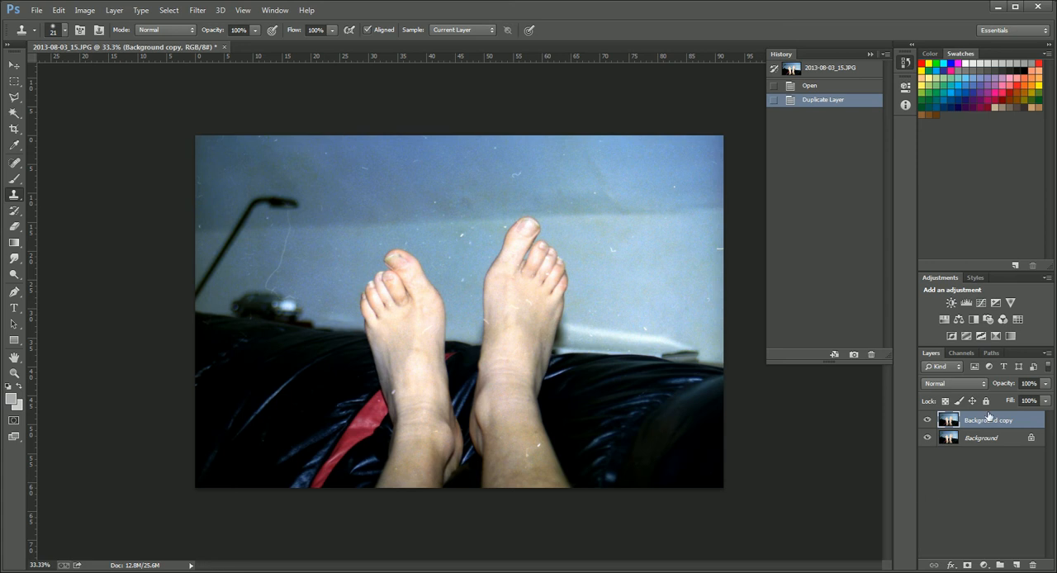
pyautogui.click(197, 10)
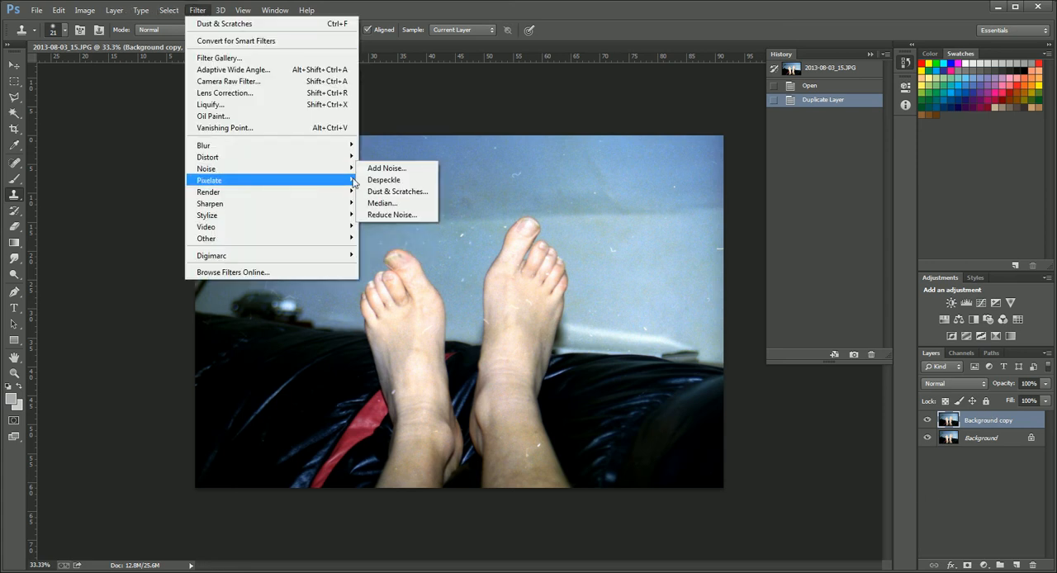
# Step: Apply Dust & Scratches with Radius 19 pixels and Threshold 4 levels
pyautogui.click(398, 191)
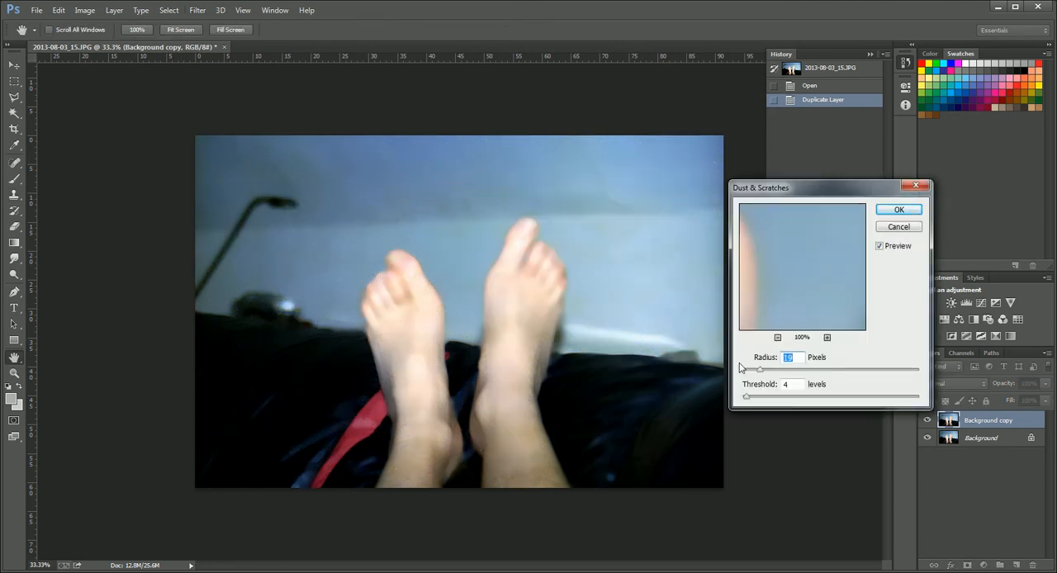
pyautogui.moveTo(759, 378)
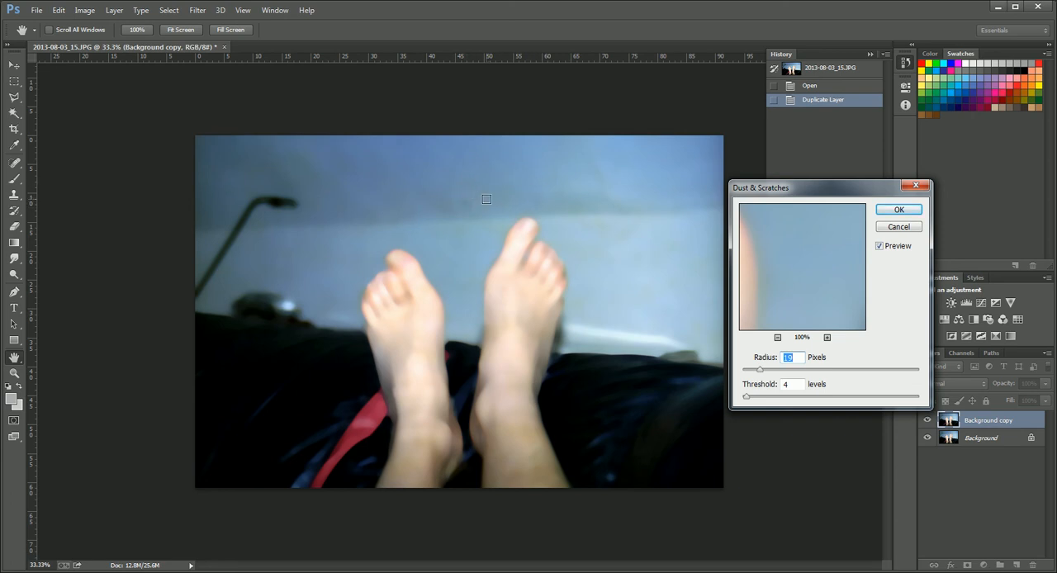
pyautogui.moveTo(545, 290)
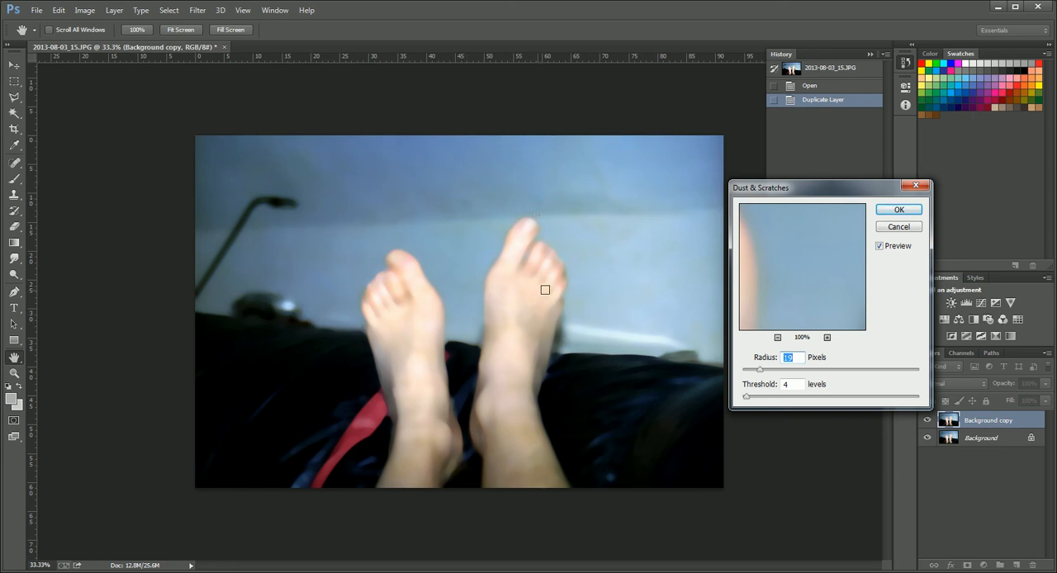
pyautogui.moveTo(588, 247)
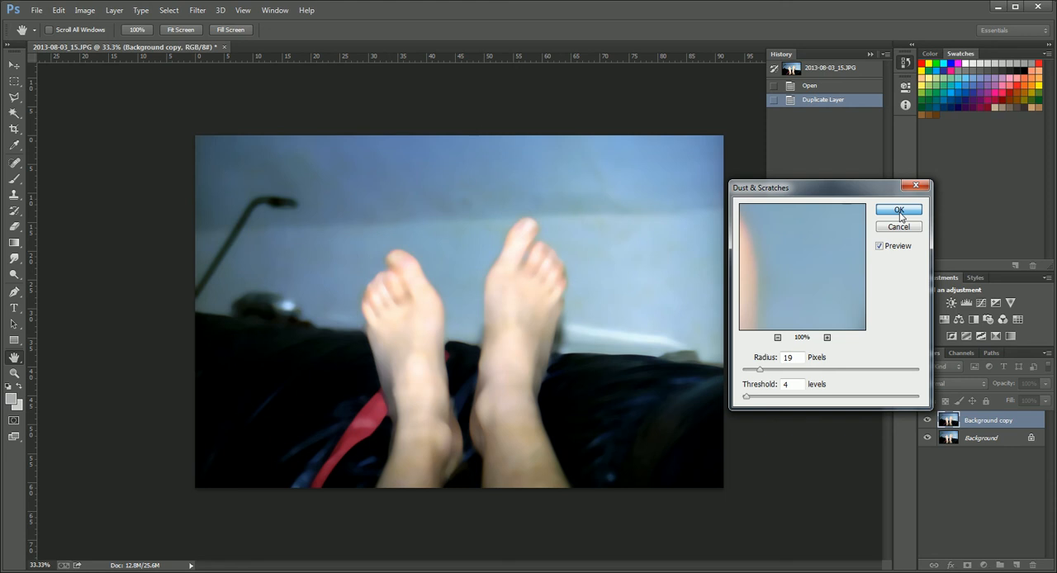
pyautogui.click(898, 209)
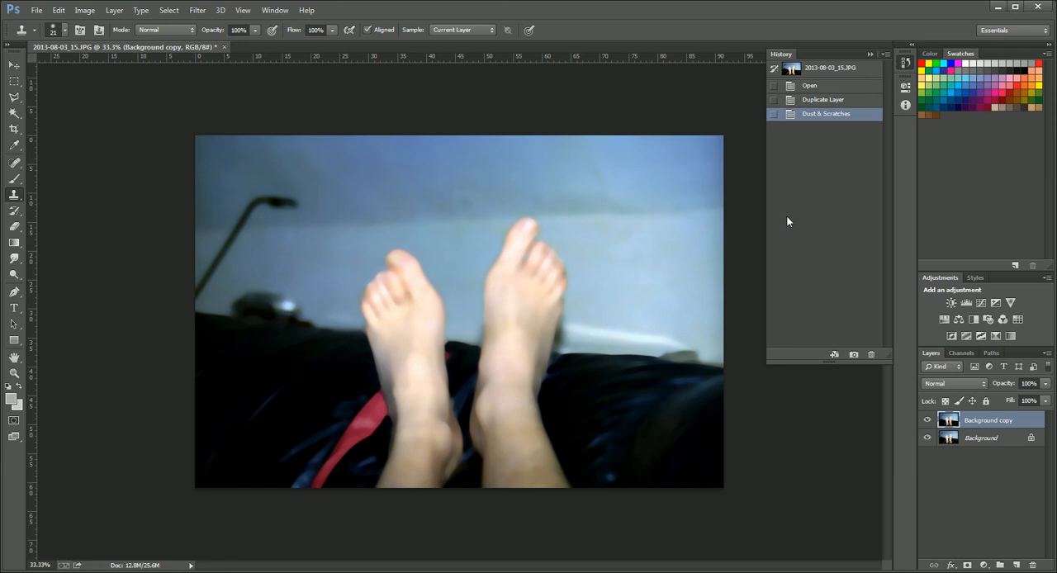
pyautogui.moveTo(790, 60)
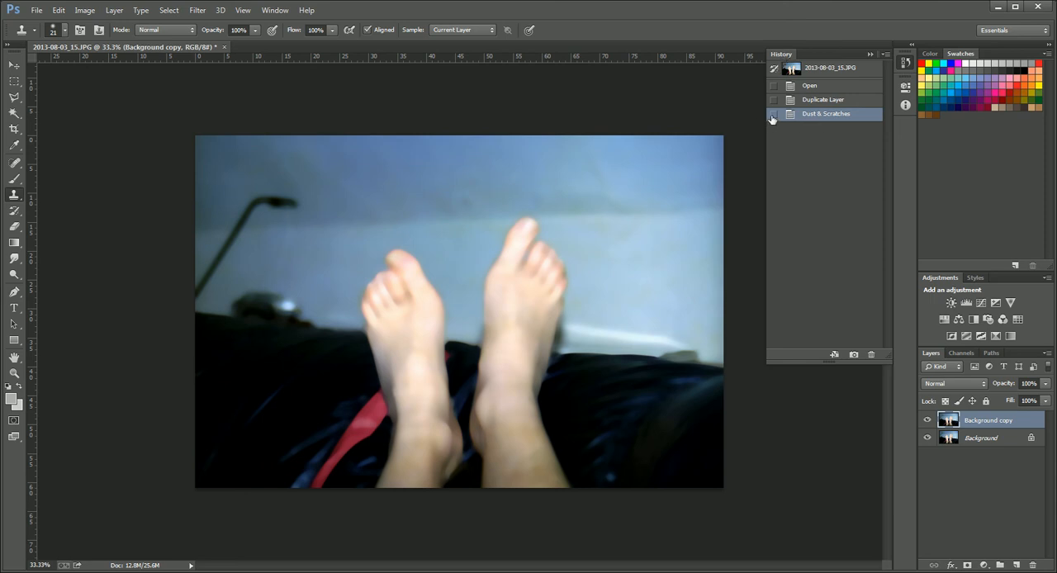
# Step: Set the History Brush source to Dust & Scratches and revert to the Duplicate Layer state
pyautogui.click(774, 113)
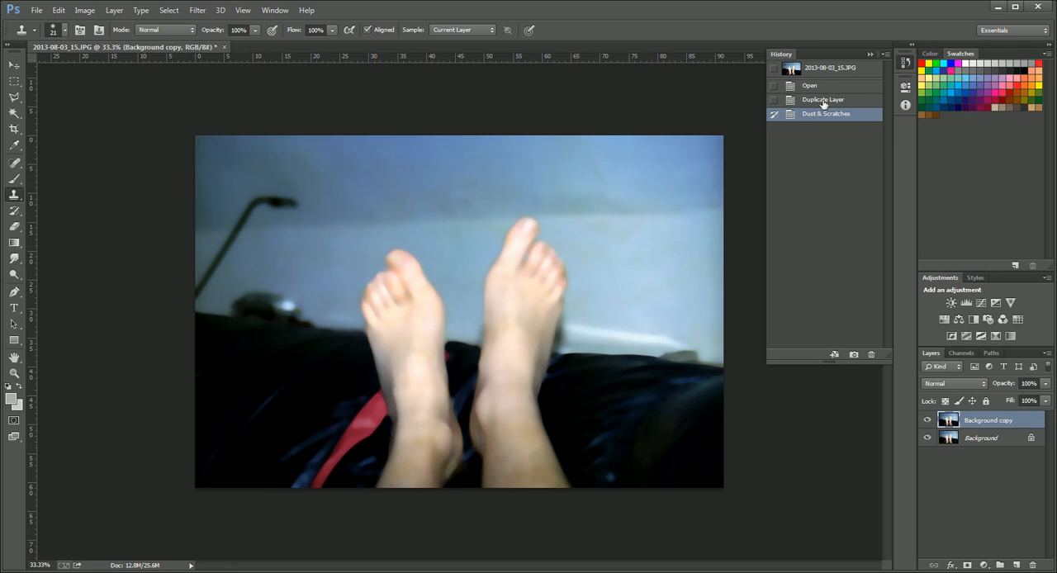
pyautogui.click(822, 100)
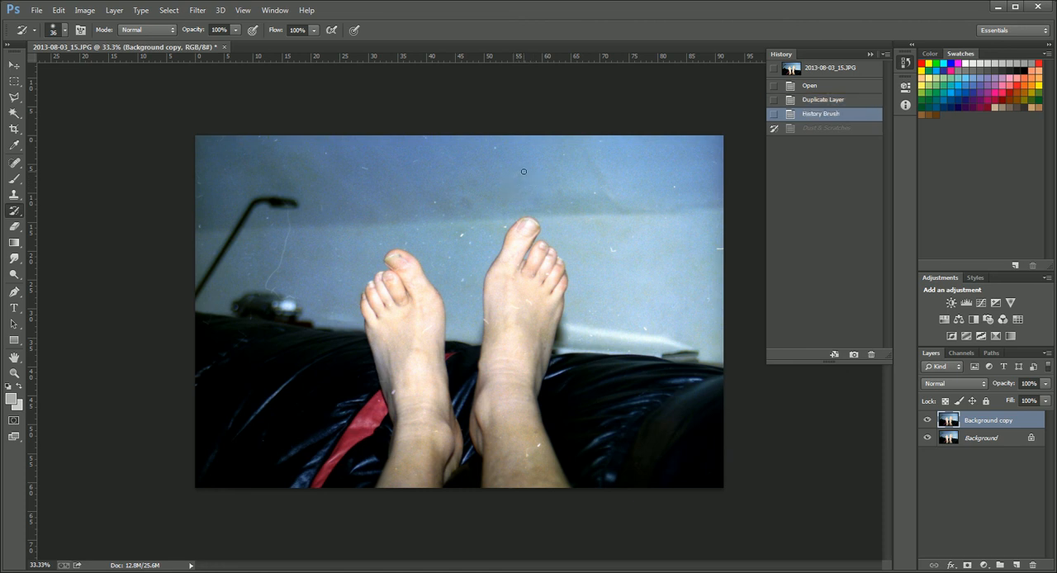
# Step: Paint the filtered Dust & Scratches state over the scratched wall and feet with the History Brush
pyautogui.click(820, 127)
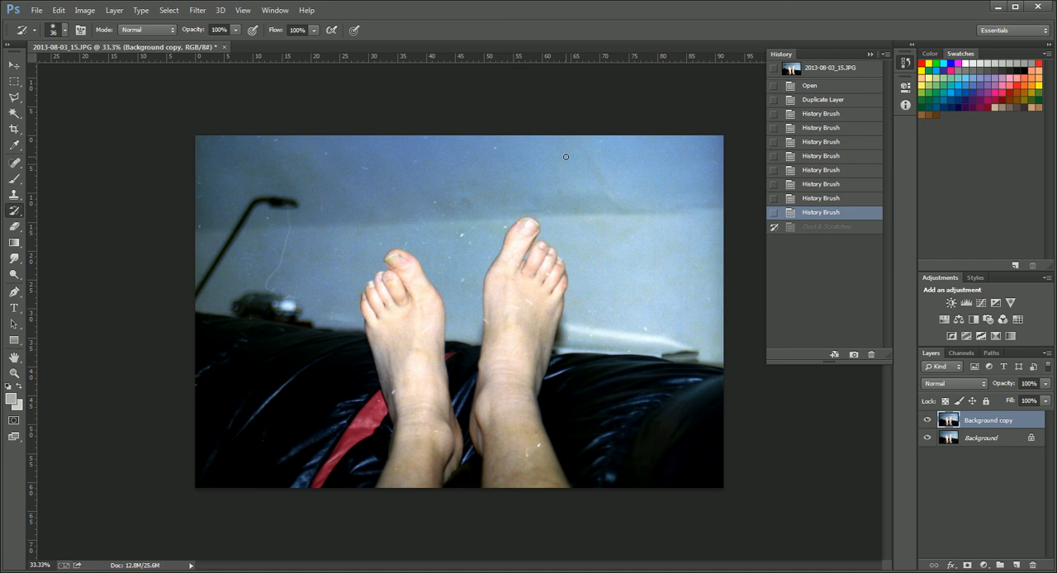
pyautogui.click(819, 240)
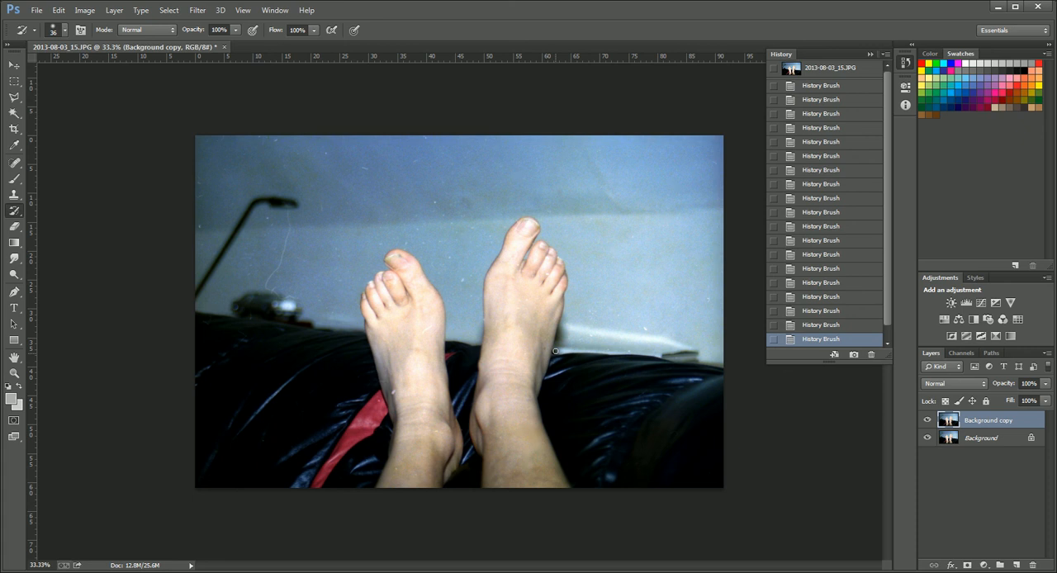
pyautogui.moveTo(657, 343)
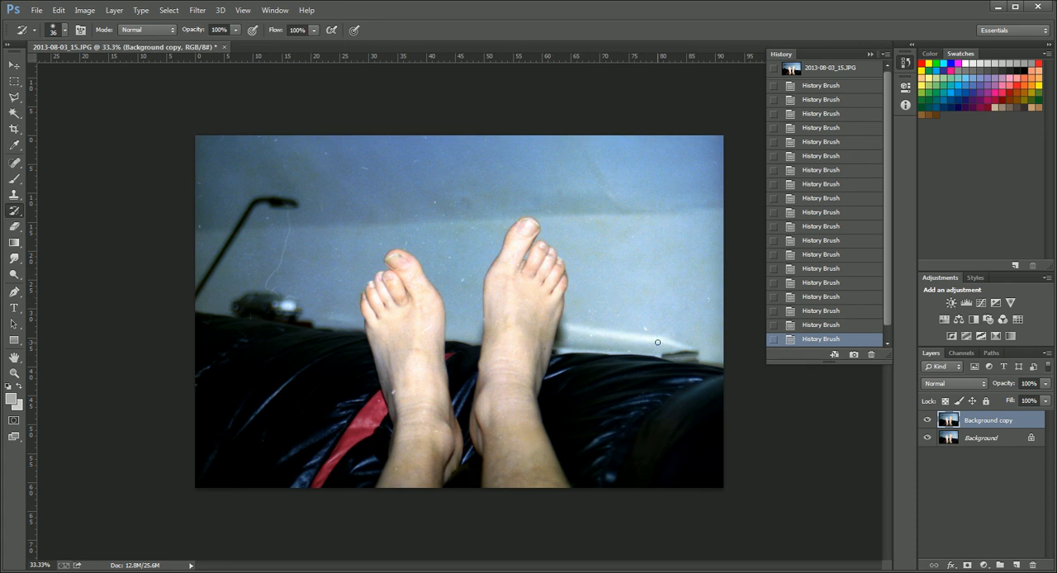
pyautogui.moveTo(642, 351)
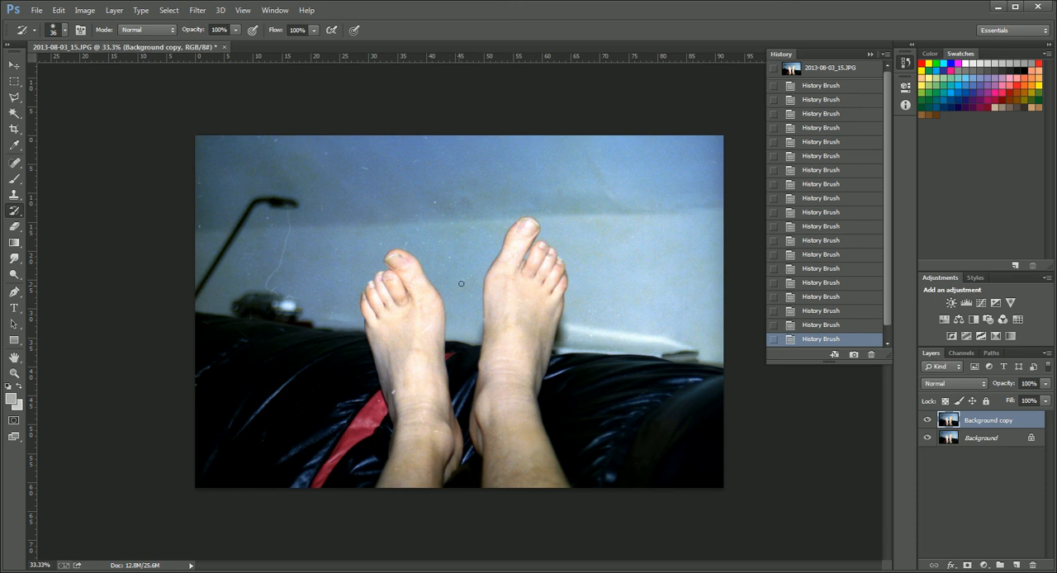
pyautogui.moveTo(413, 359)
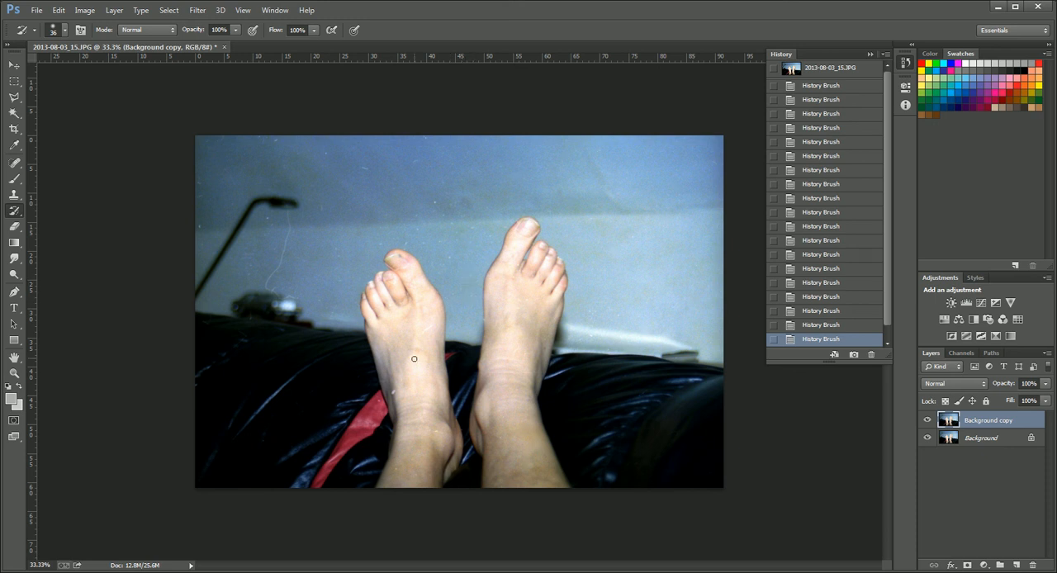
pyautogui.moveTo(303, 296)
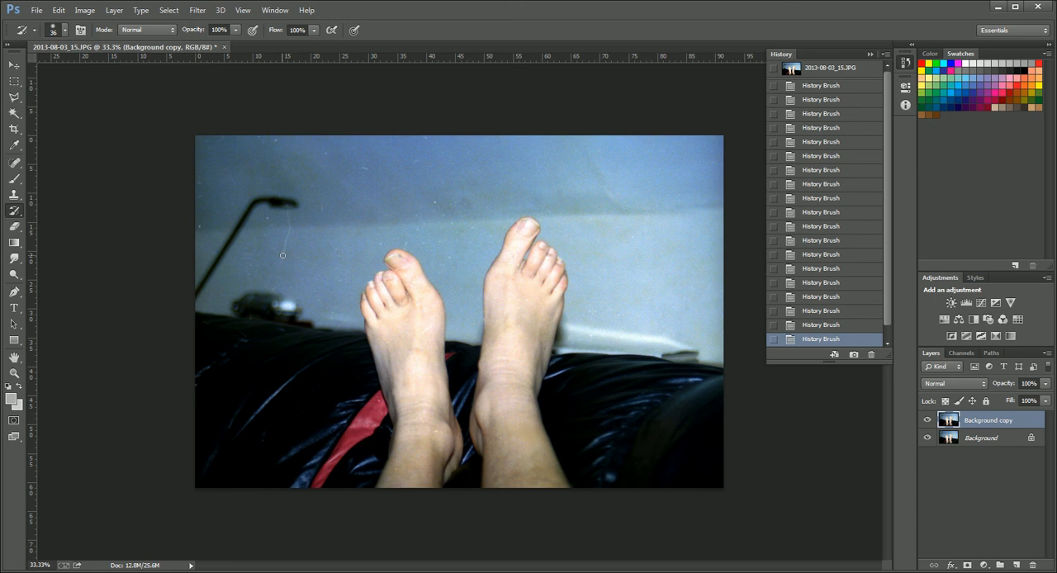
pyautogui.moveTo(290, 238)
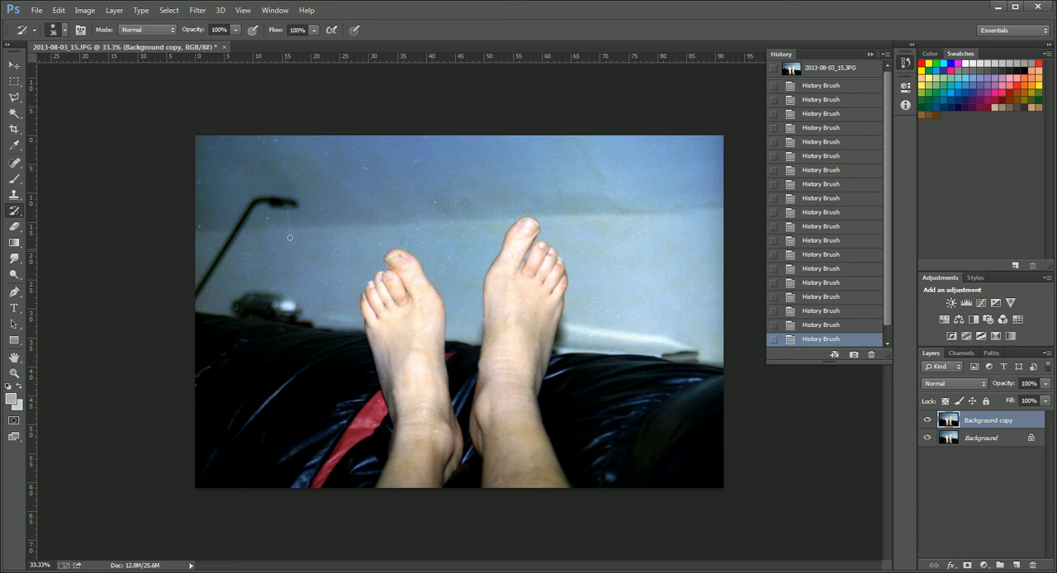
pyautogui.moveTo(308, 229)
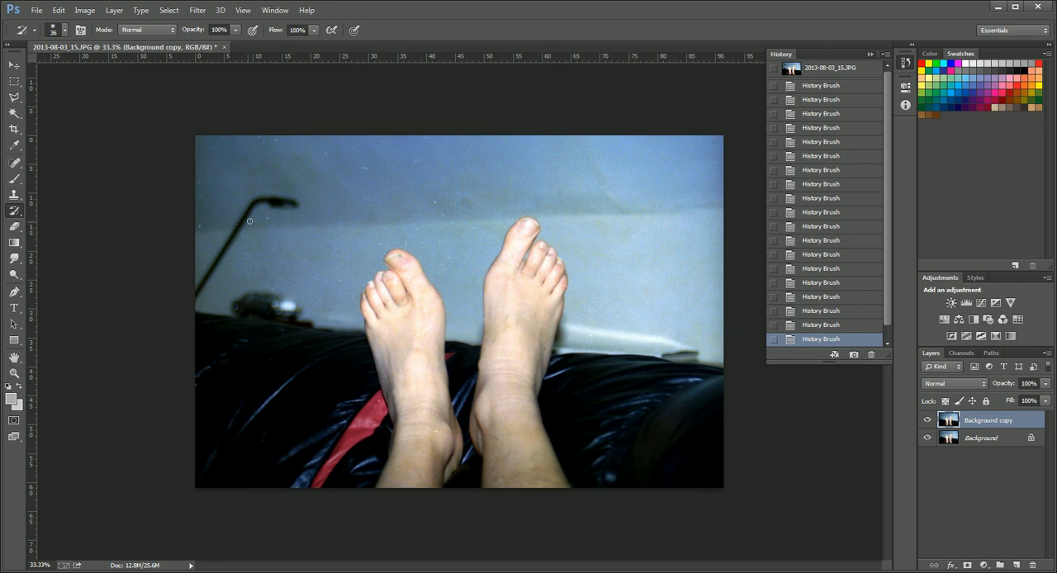
pyautogui.moveTo(218, 228)
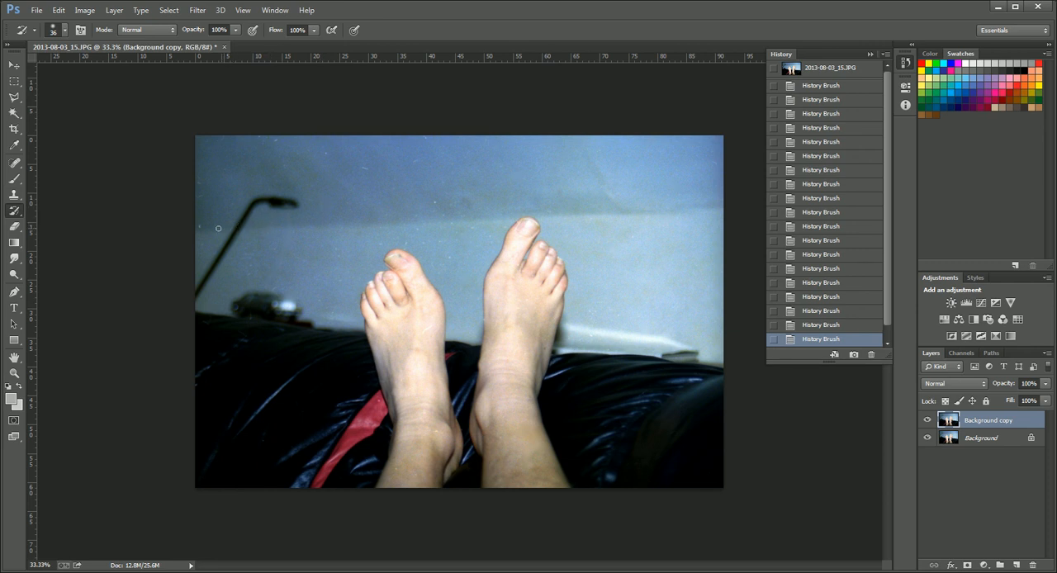
pyautogui.moveTo(213, 201)
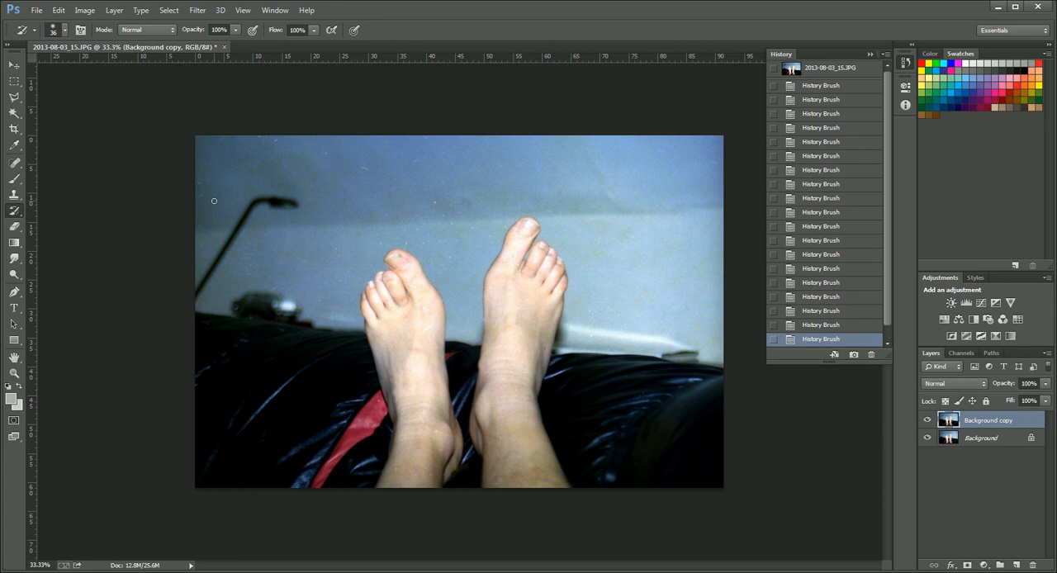
pyautogui.moveTo(205, 177)
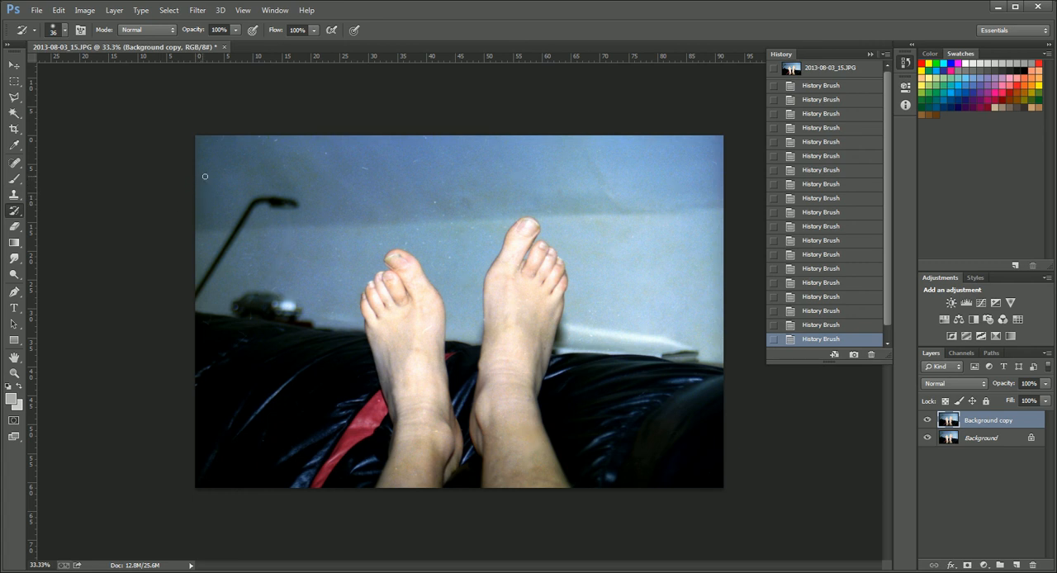
pyautogui.moveTo(275, 140)
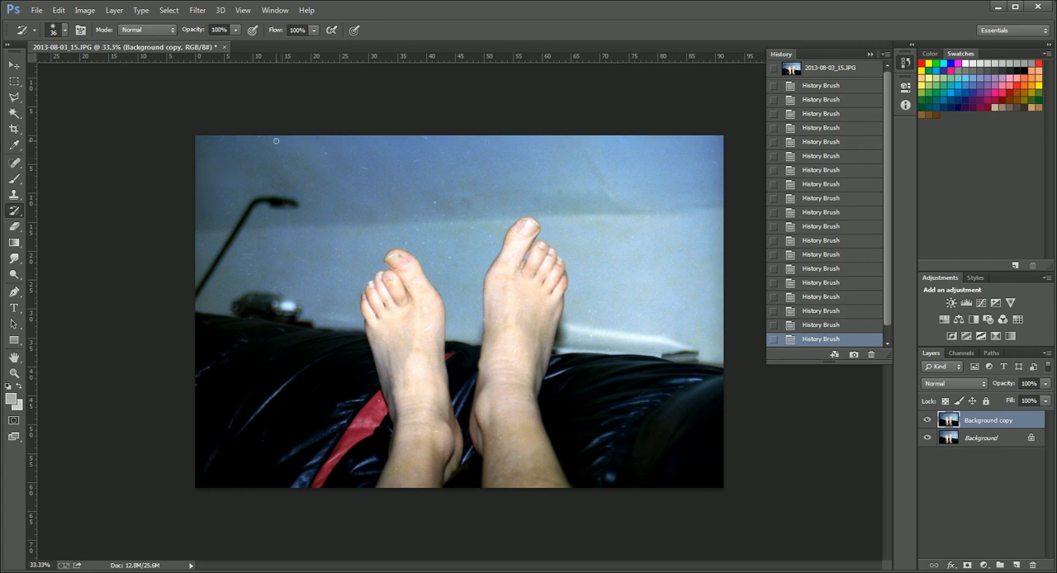
pyautogui.moveTo(323, 150)
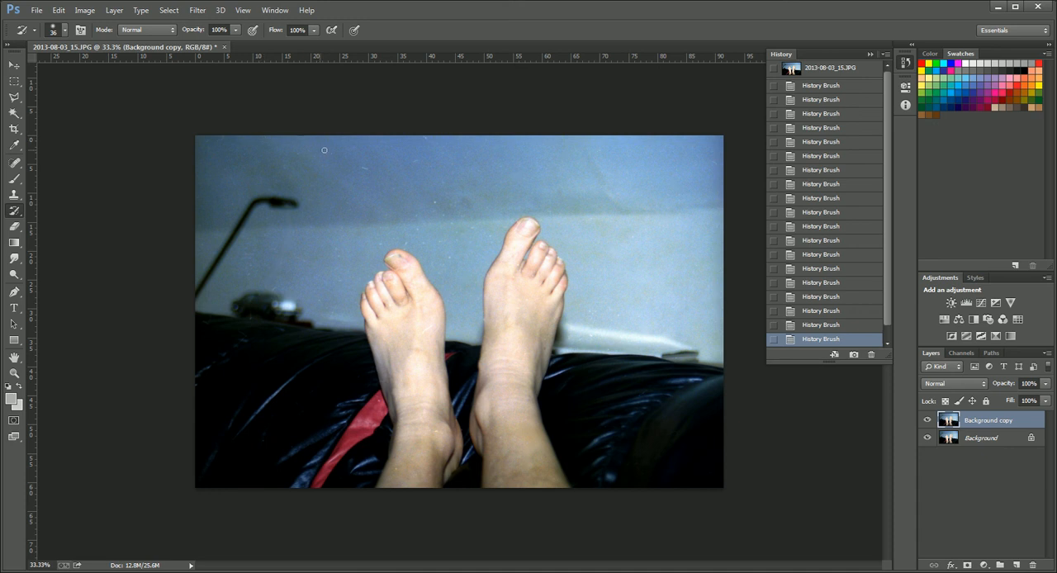
pyautogui.moveTo(364, 166)
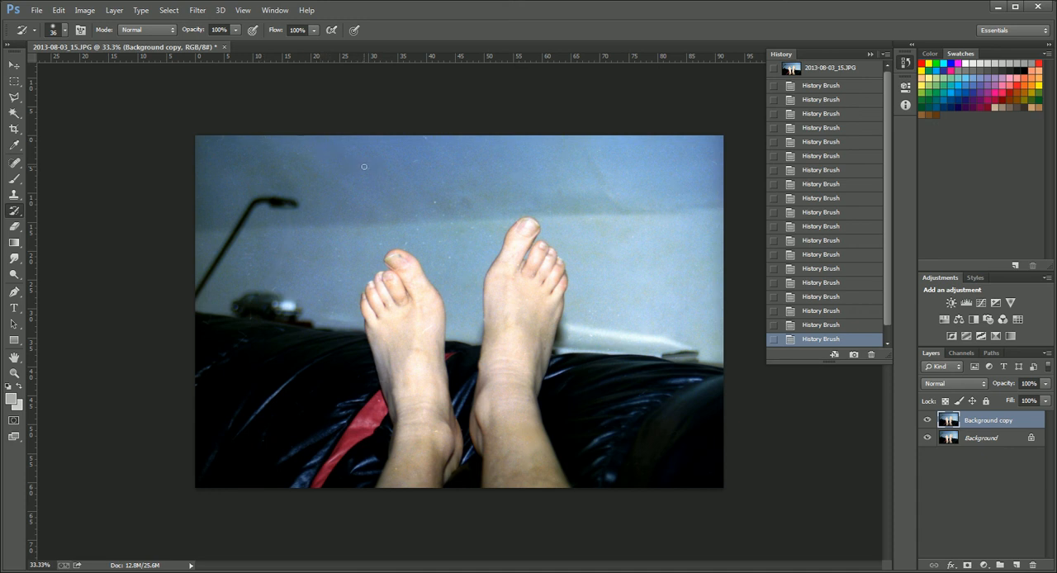
pyautogui.moveTo(425, 164)
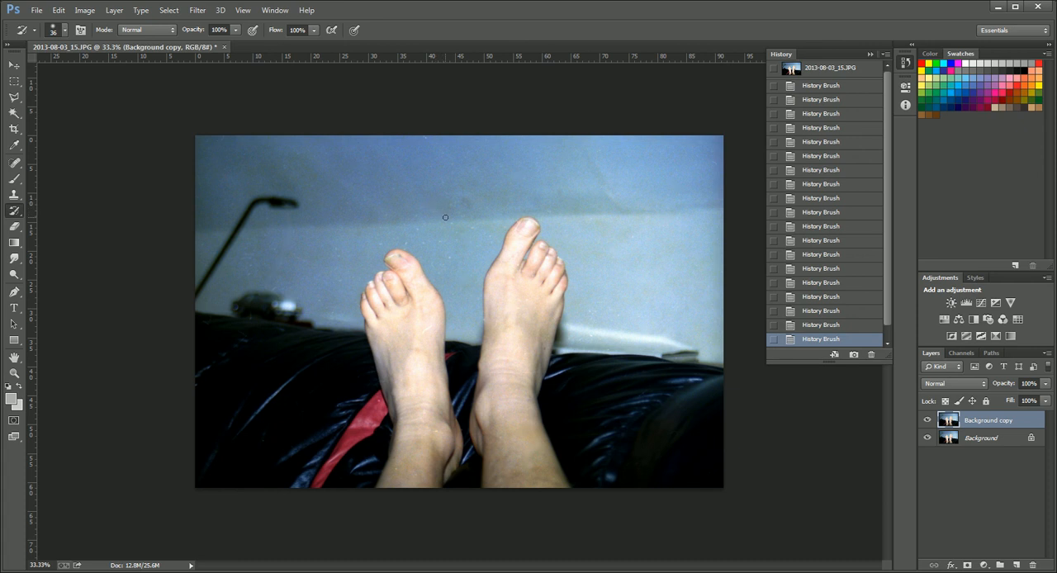
pyautogui.moveTo(452, 256)
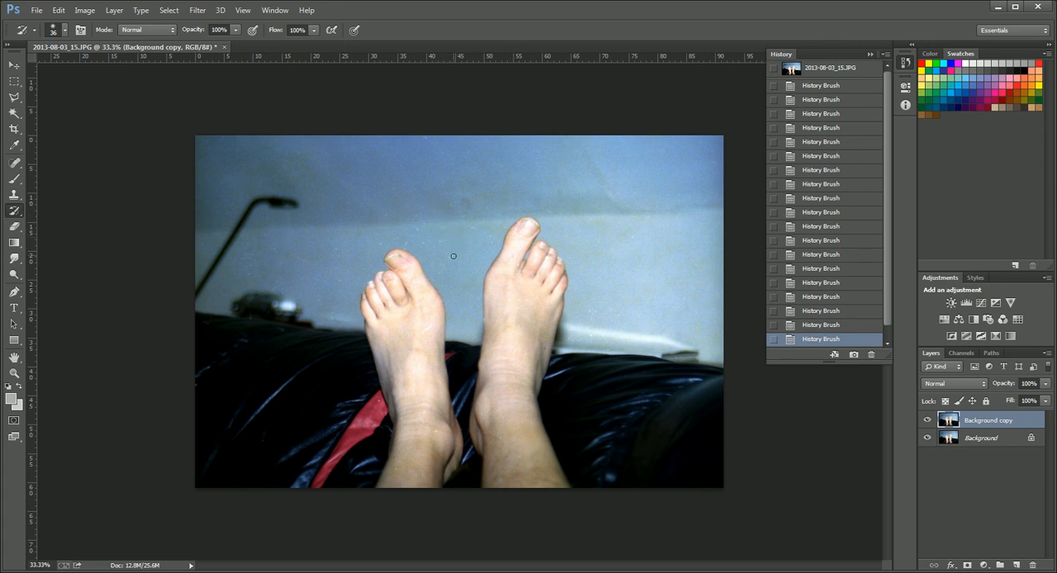
pyautogui.moveTo(391, 249)
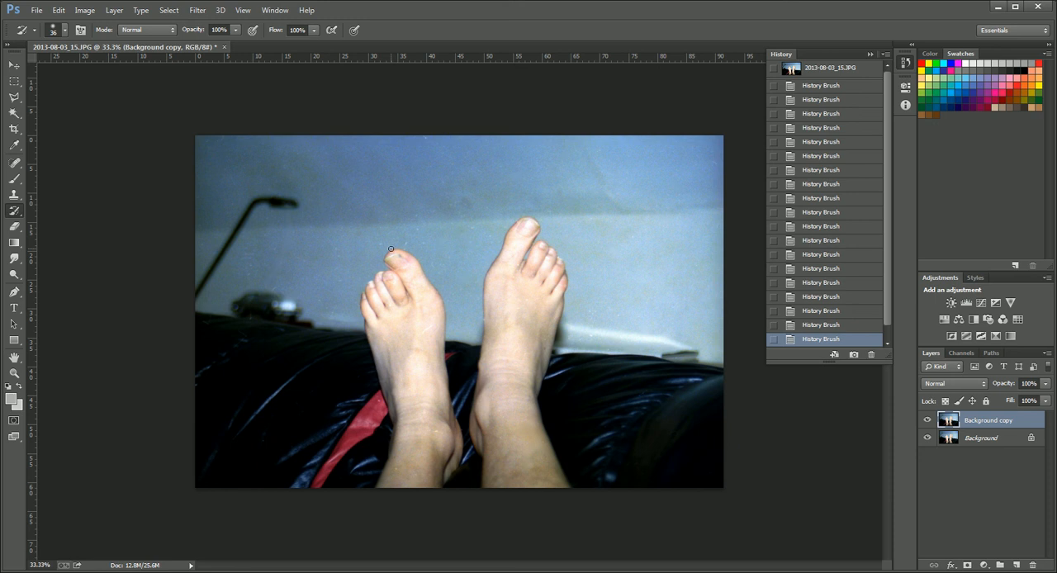
pyautogui.moveTo(420, 232)
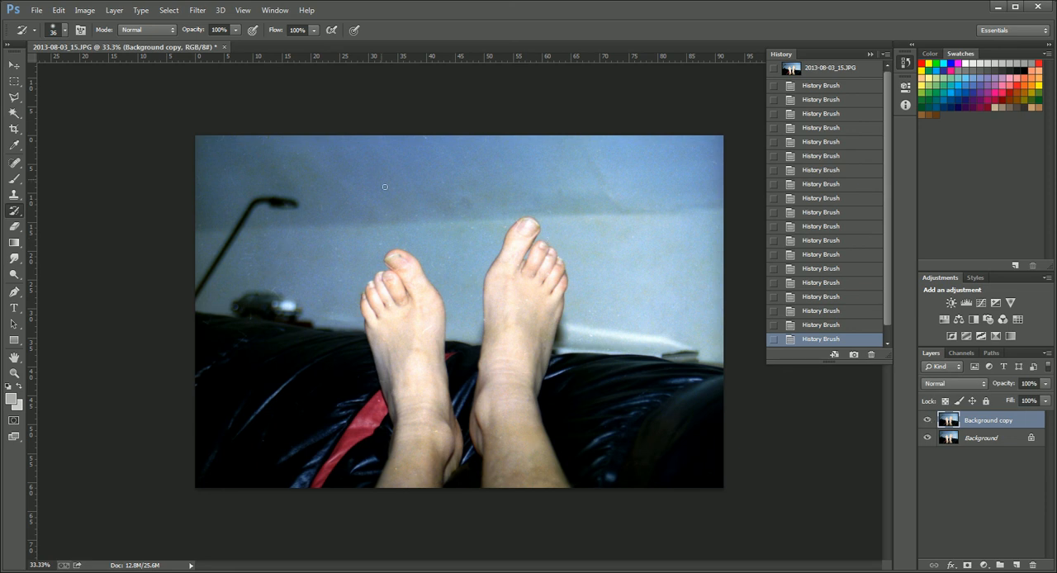
pyautogui.moveTo(381, 246)
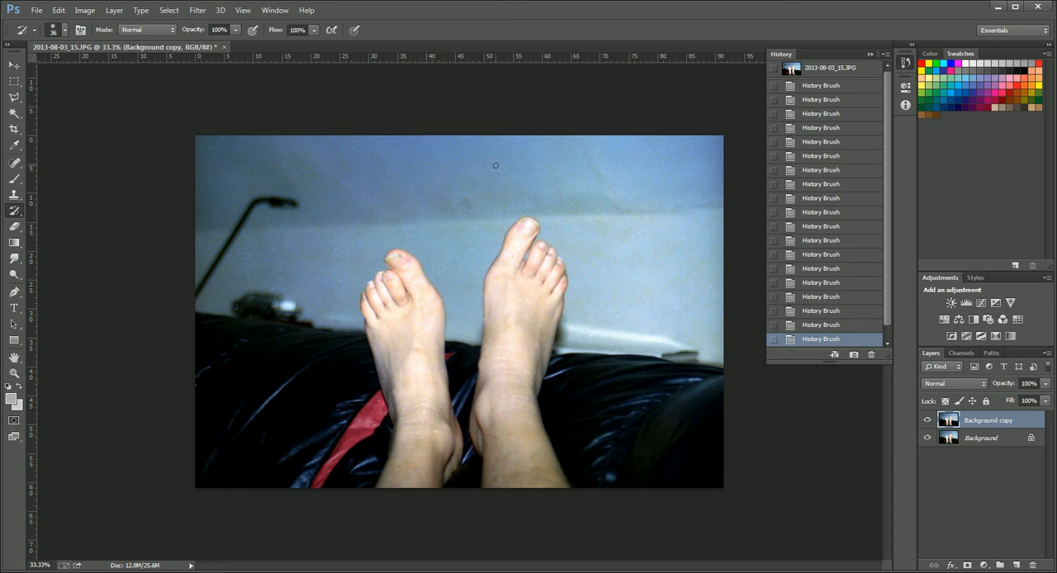
# Step: Show the Filter > Noise submenu with Add Noise, Despeckle and Dust & Scratches
pyautogui.click(196, 10)
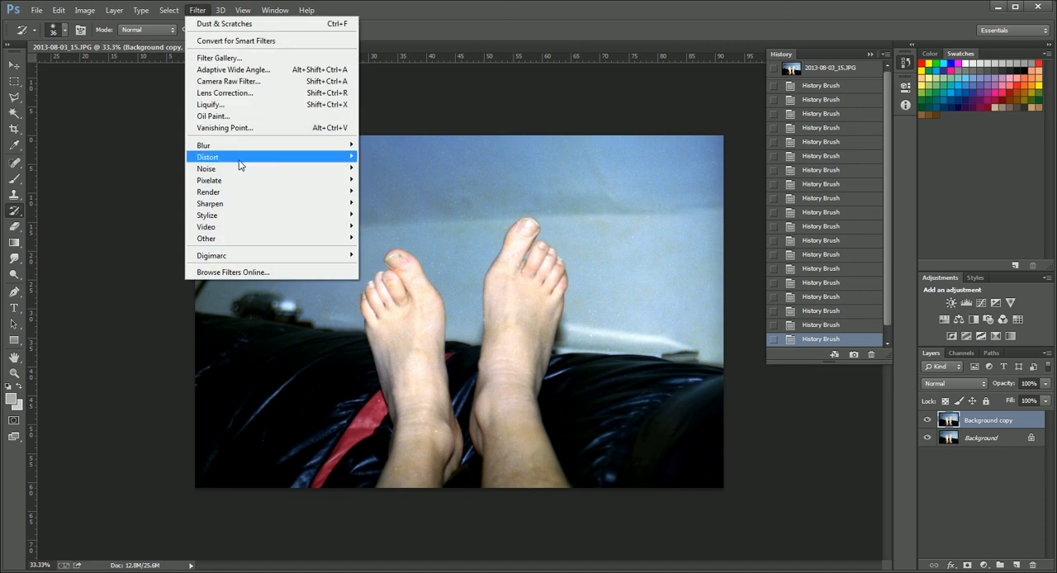
pyautogui.moveTo(207, 169)
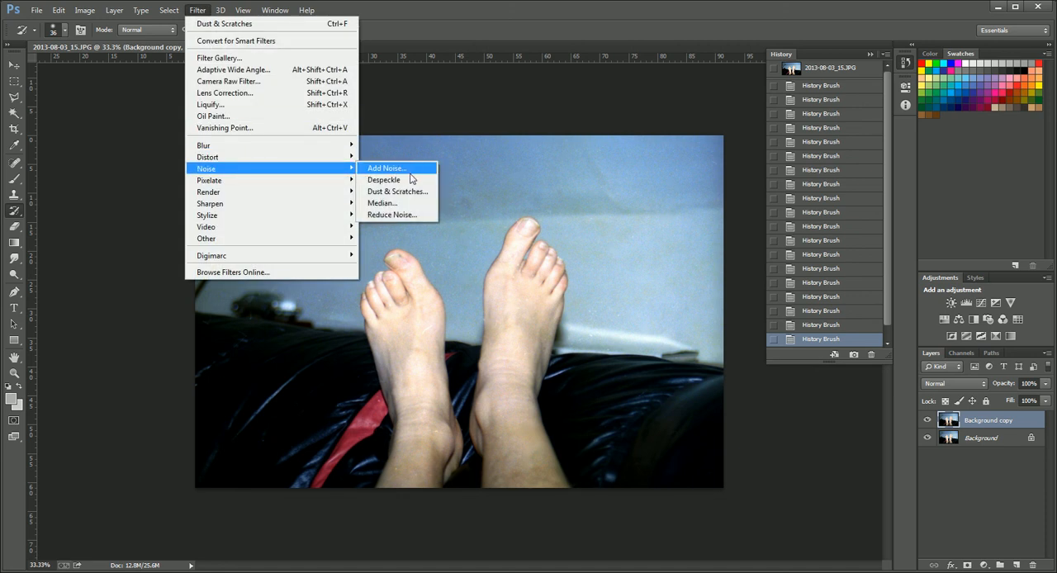